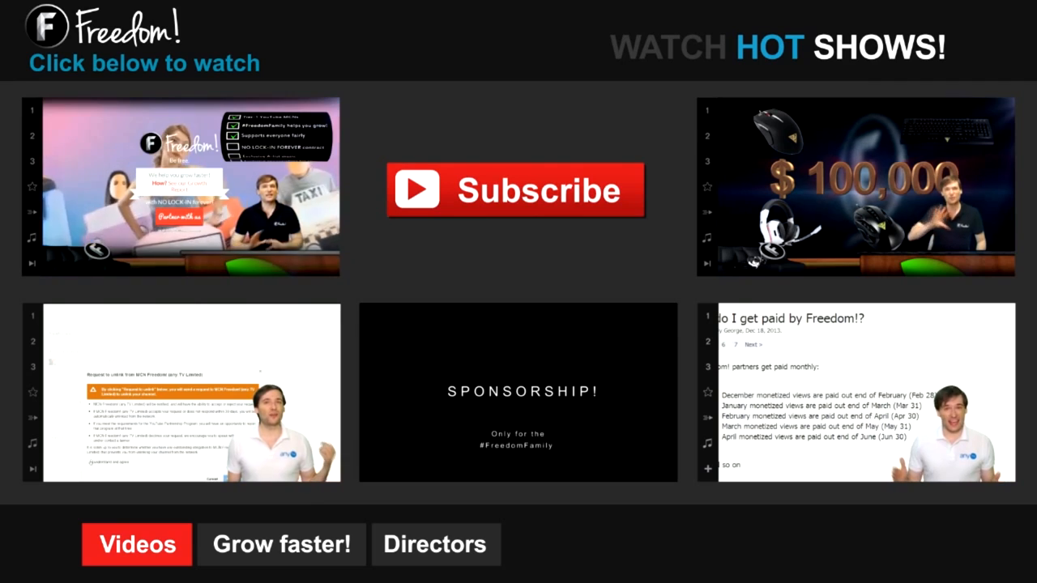
# - Switch to the Grow faster! playlists: GET MORE VIEWS!, GET MORE CPM! and GET MORE MUSIC!
pyautogui.click(136, 544)
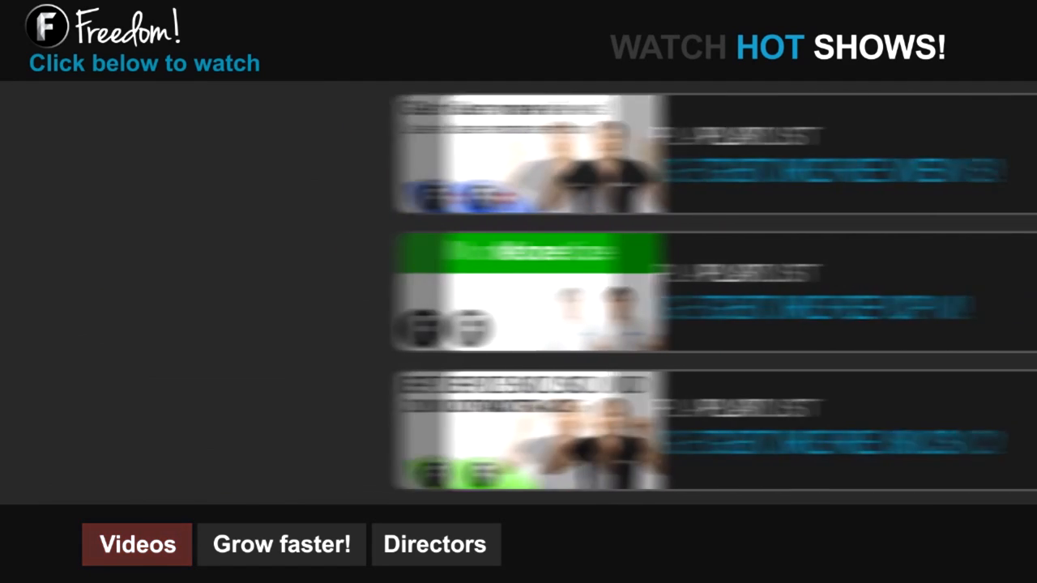
pyautogui.click(282, 545)
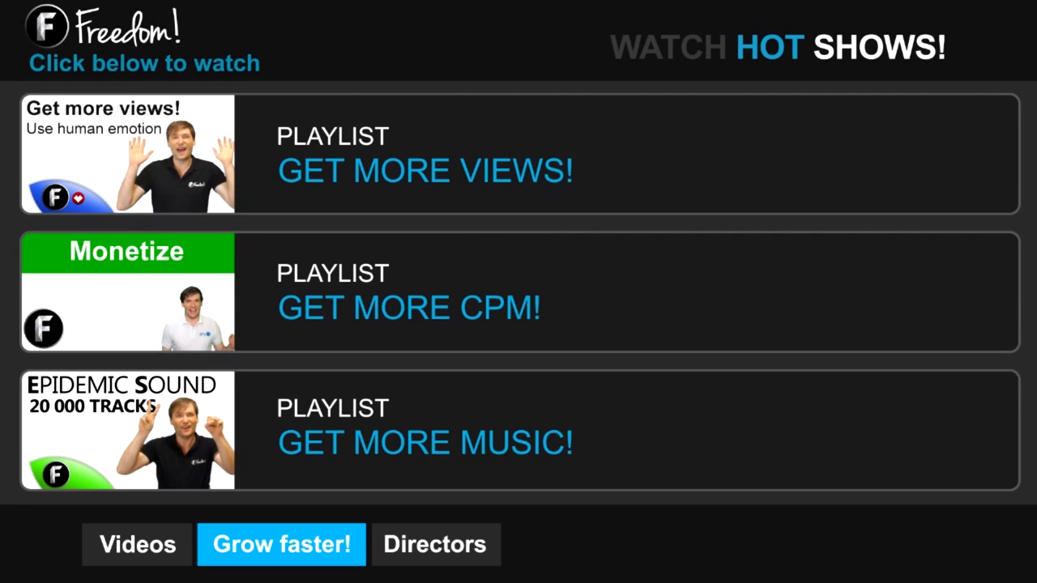
# - Show the Freedom! partner website with 60% revenue share, transparency and no lock-in benefits
pyautogui.click(282, 544)
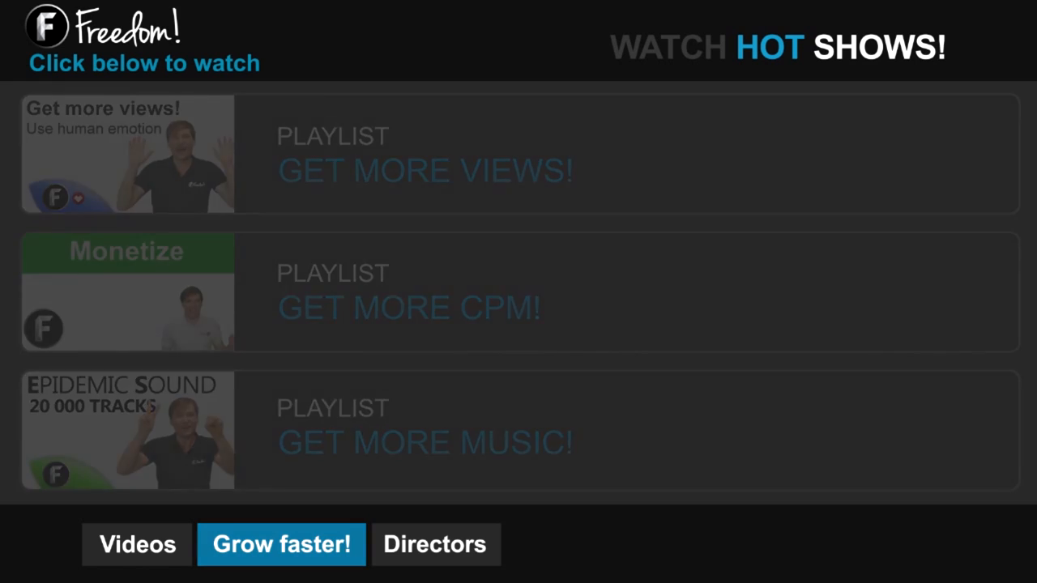
pyautogui.click(434, 544)
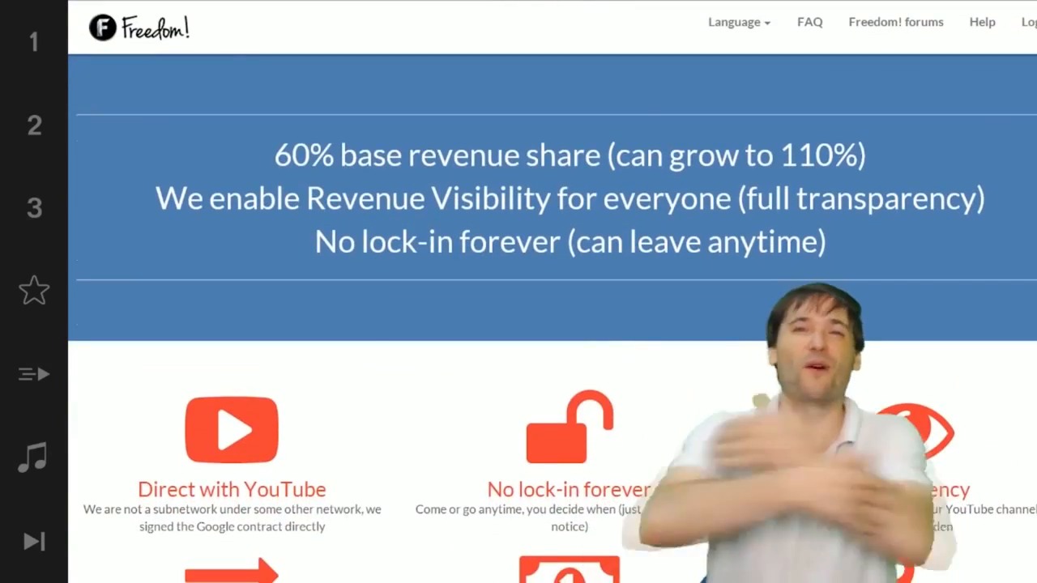
pyautogui.scroll(-3)
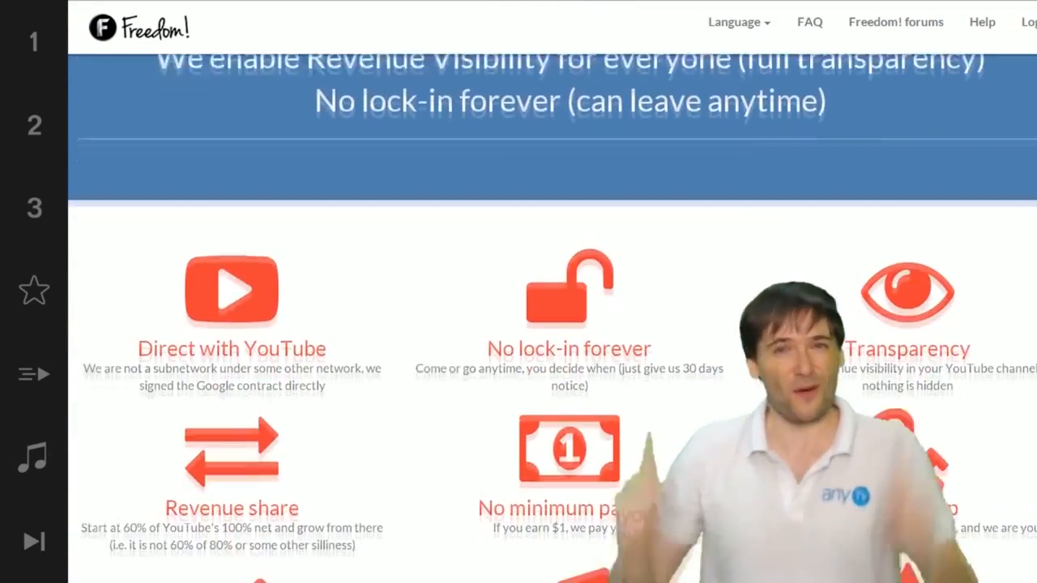